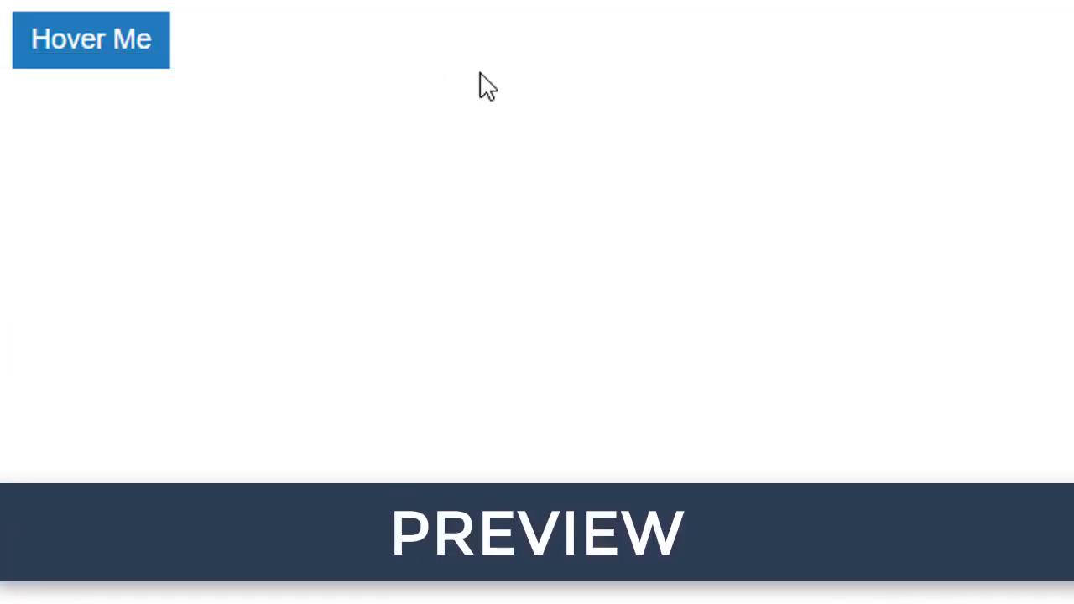
pyautogui.moveTo(90, 39)
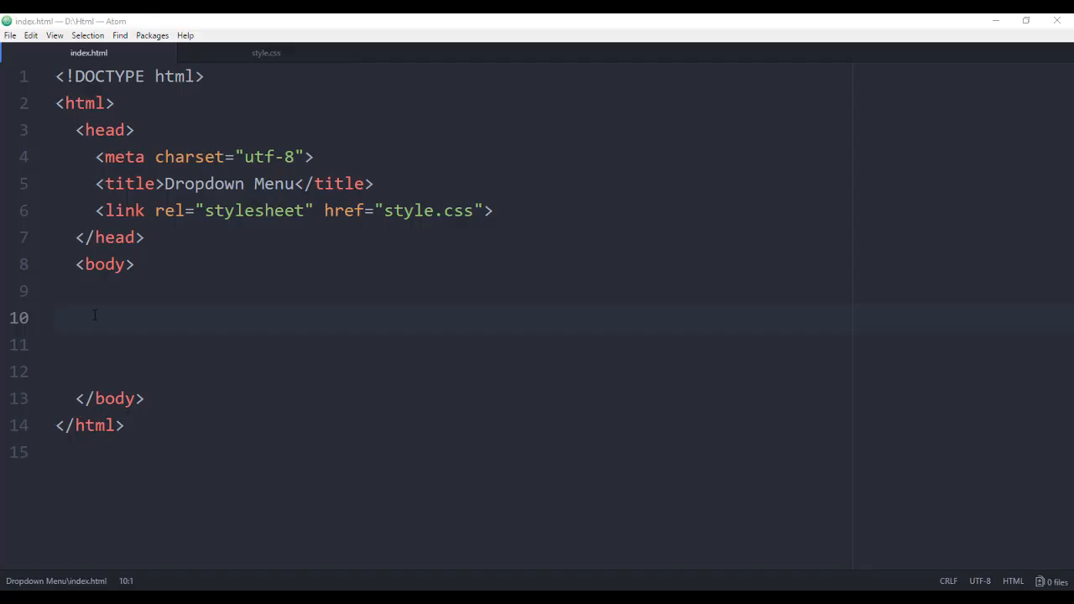
# - In index.html, add a div.menu holding an input button of class btn labelled 'Hover Me'
pyautogui.write('<div class="">')
pyautogui.click(451, 344)
pyautogui.write('<input type="text" name="" value="">')
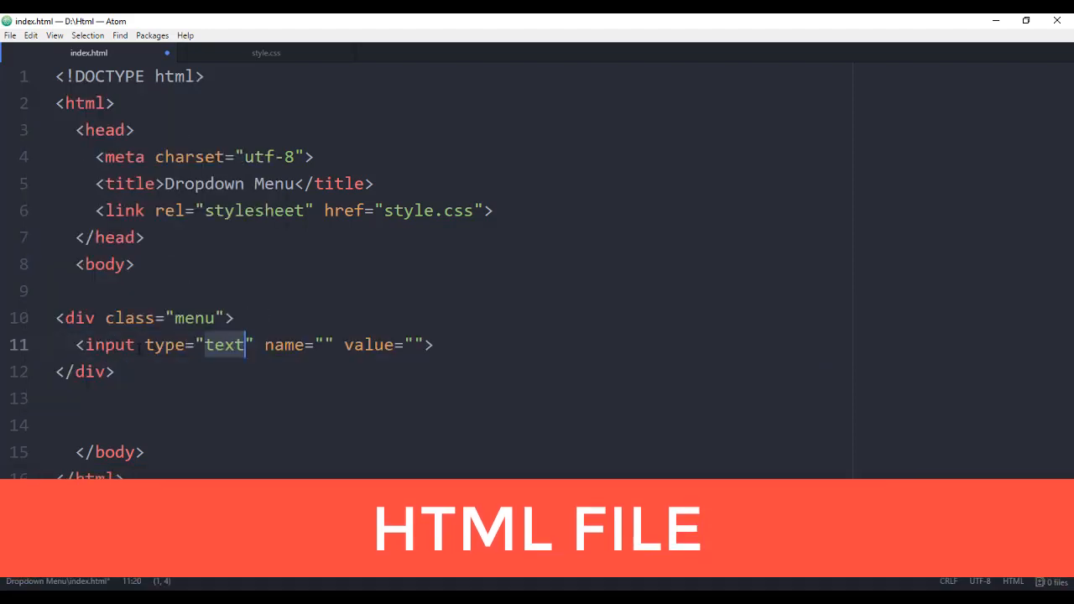
pyautogui.write('button')
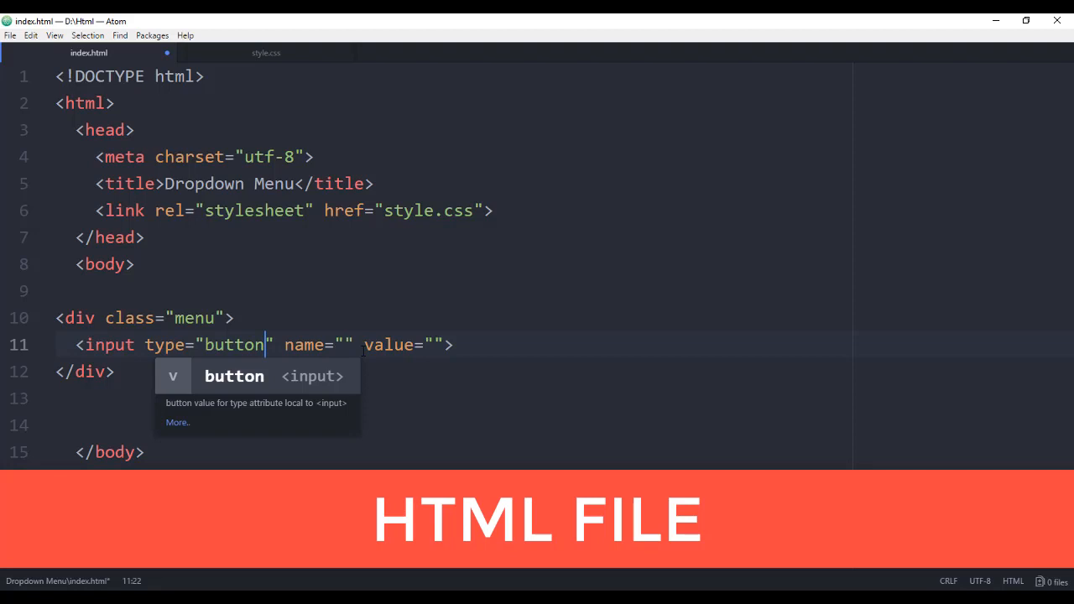
pyautogui.write('class="')
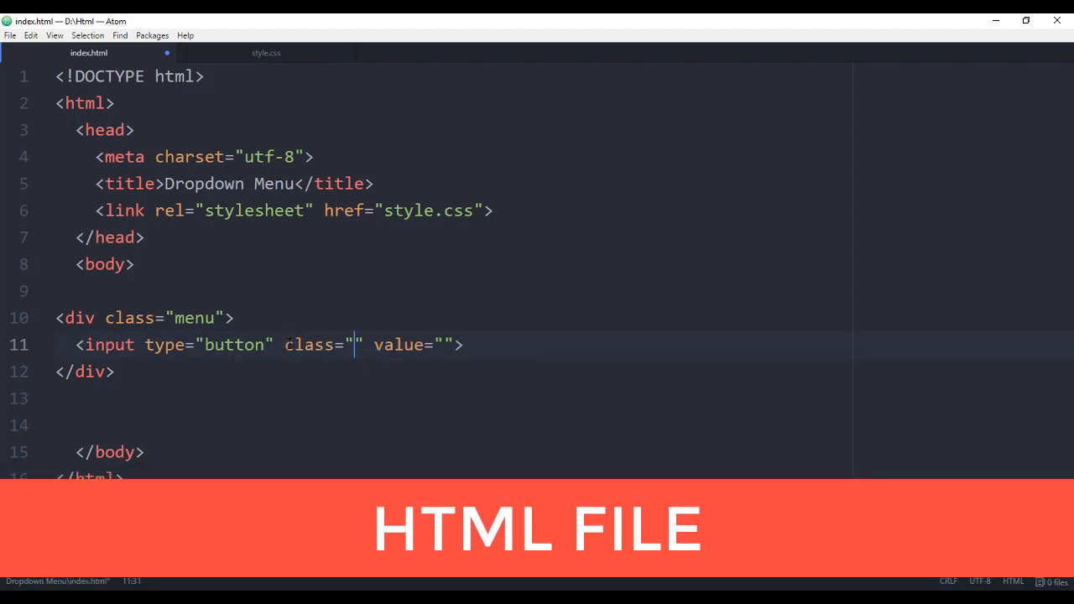
pyautogui.write('btn')
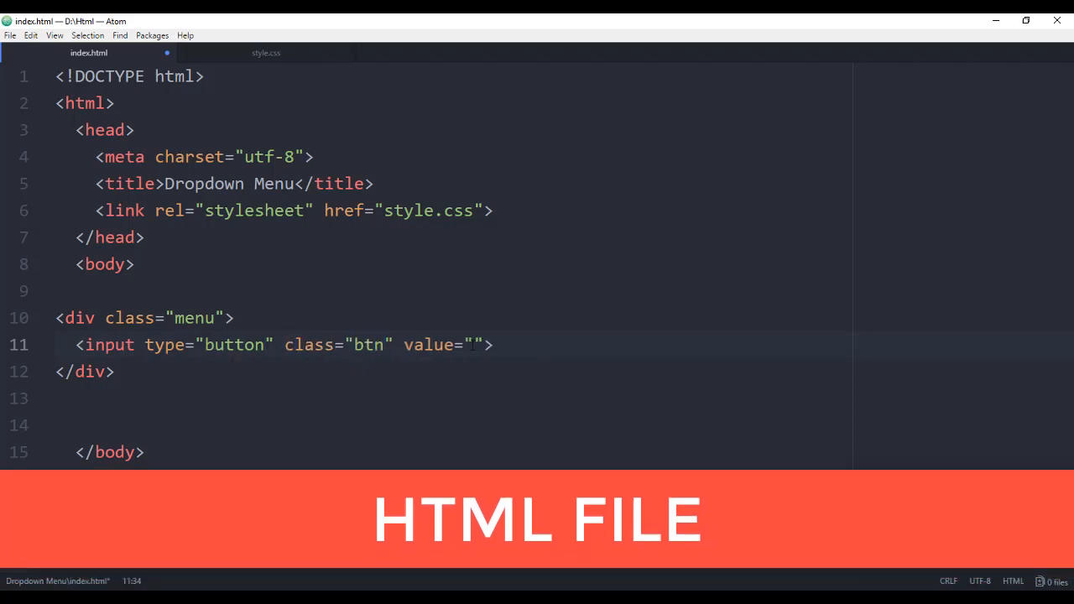
pyautogui.write('Hover')
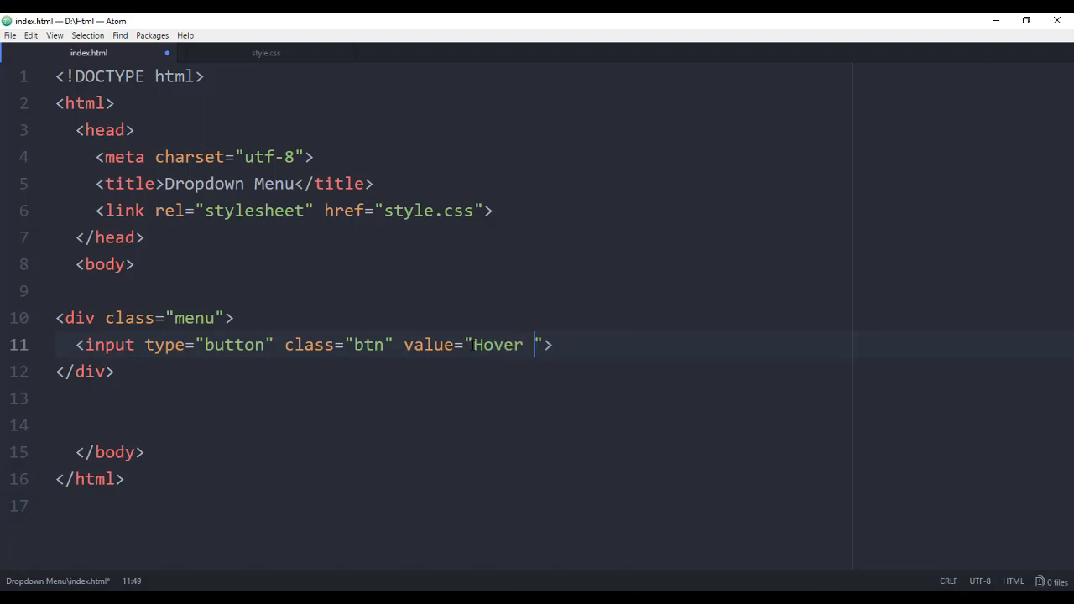
pyautogui.write('Me')
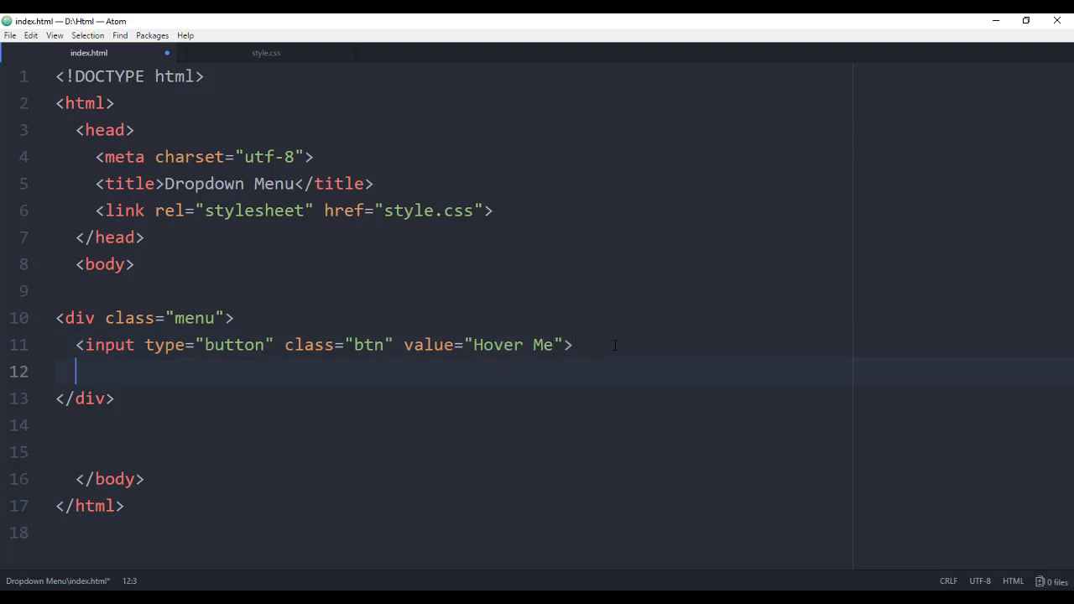
# - Add a div.content block of '#' anchor links such as 'Link 1'
pyautogui.write('<div class="con">')
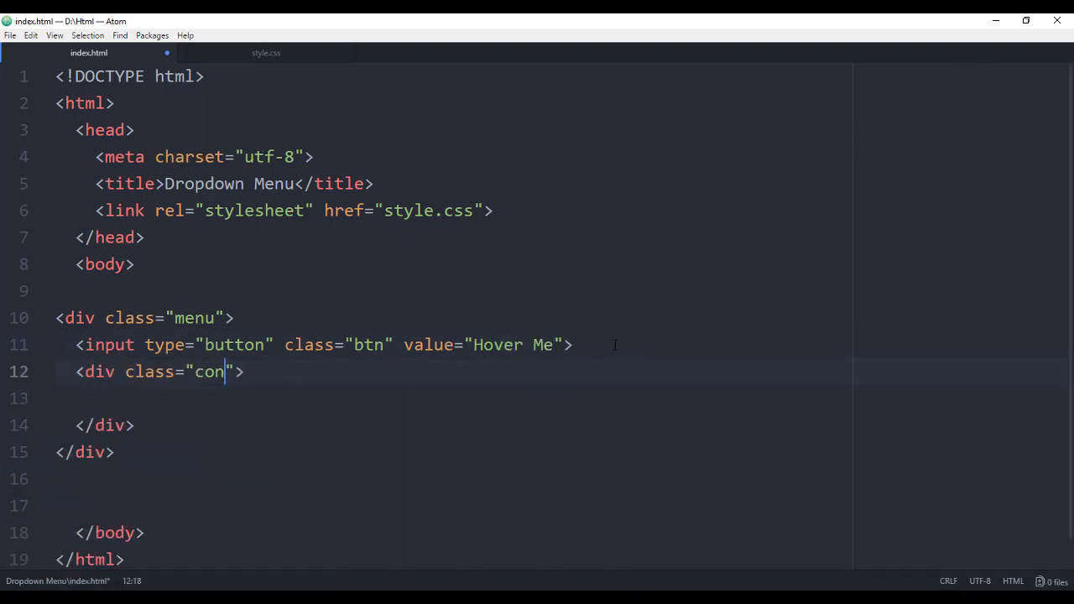
pyautogui.write('tent')
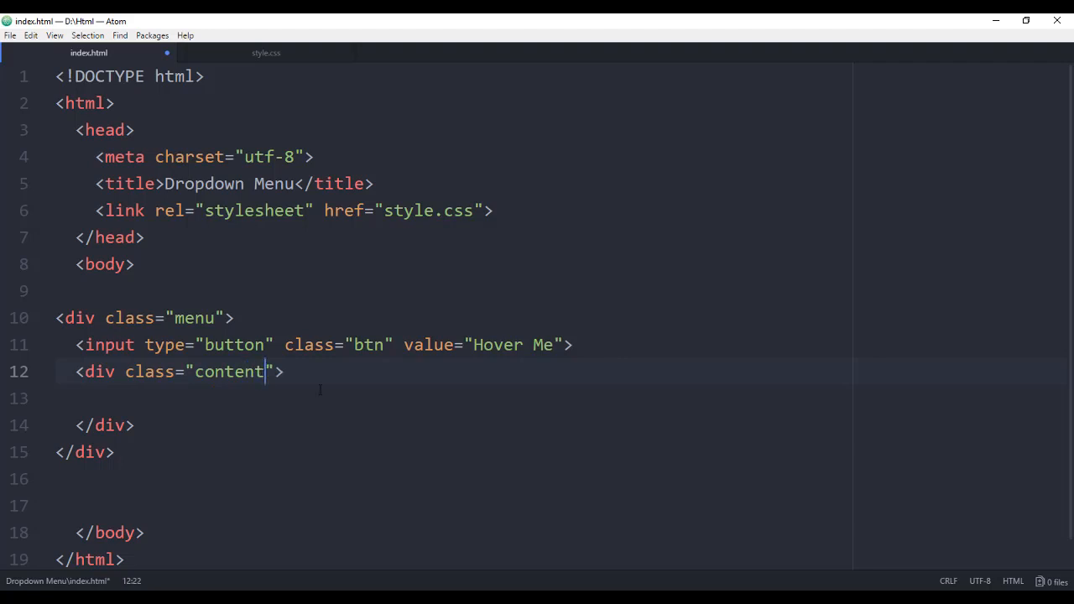
pyautogui.write('<a href="#"></a>')
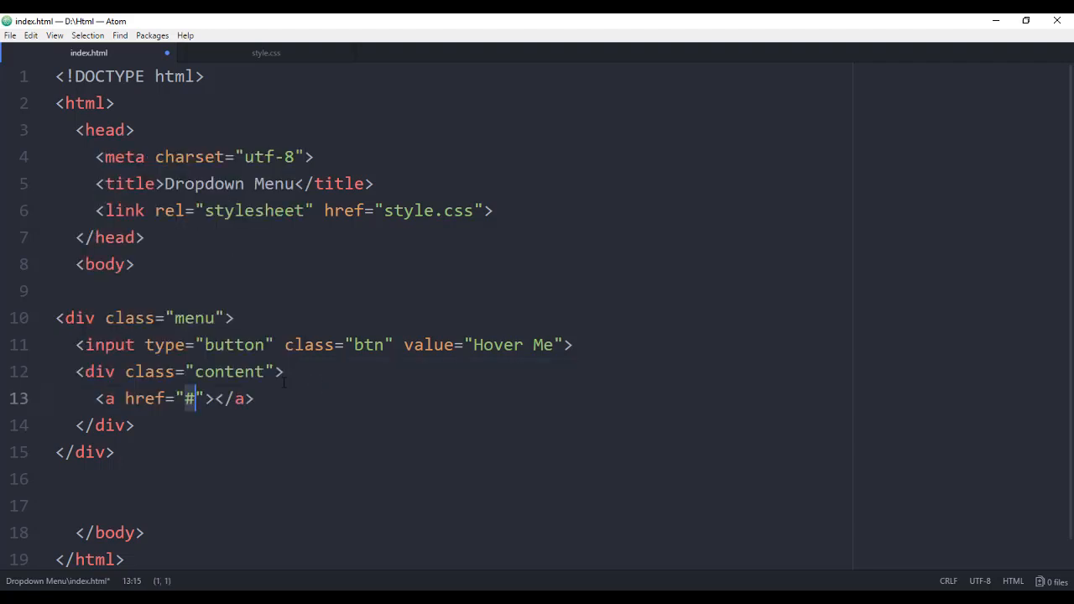
pyautogui.write('Link 1')
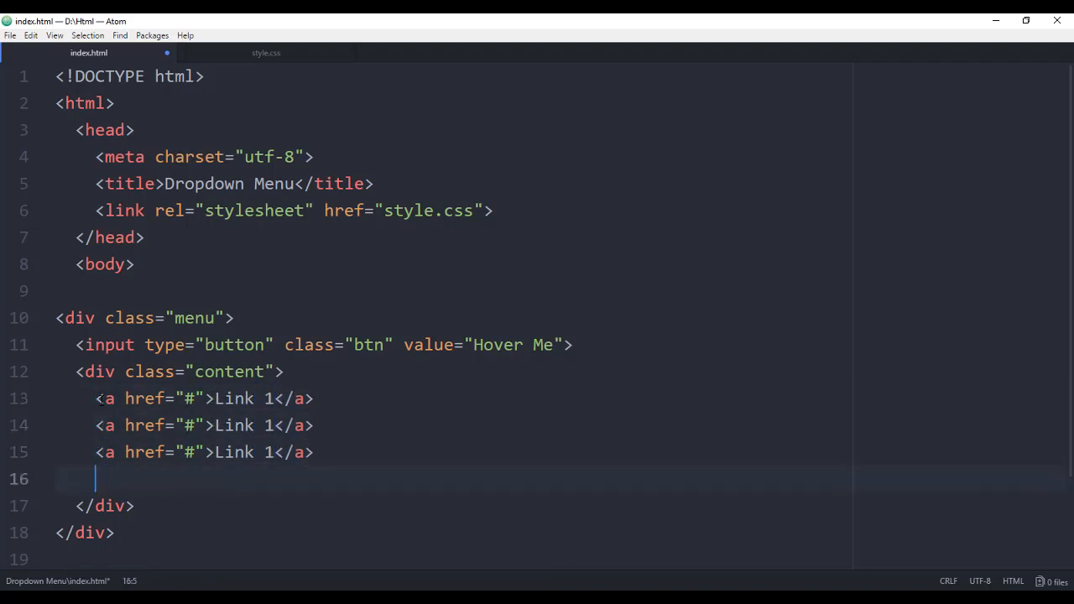
pyautogui.write('<a href="#">Link 1</a>')
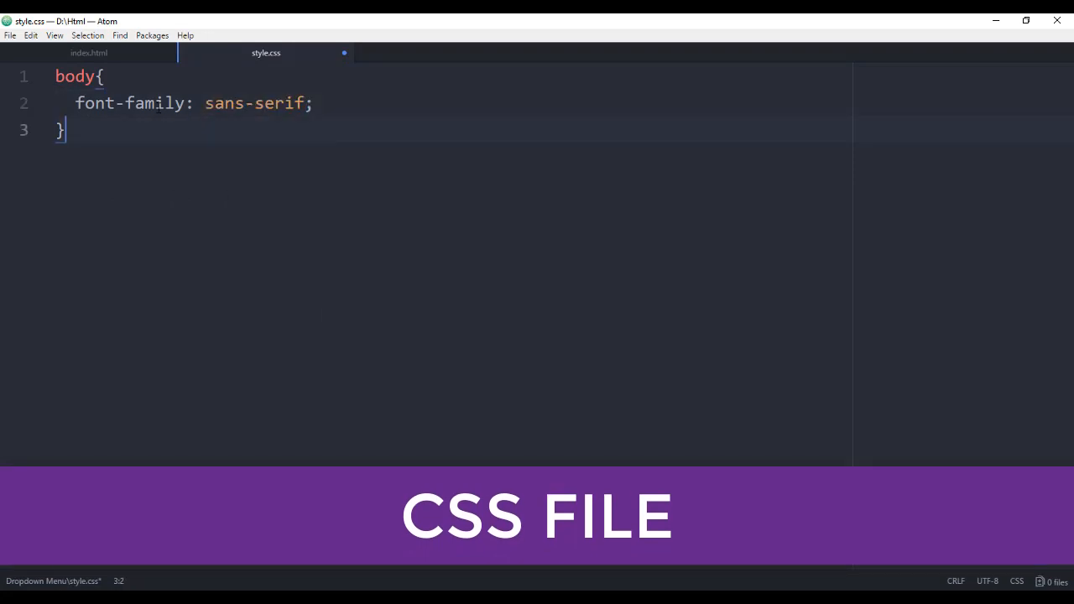
# - In style.css, make .menu position relative and give .btn no border and white text
pyautogui.write('.menu{')
pyautogui.write('position:')
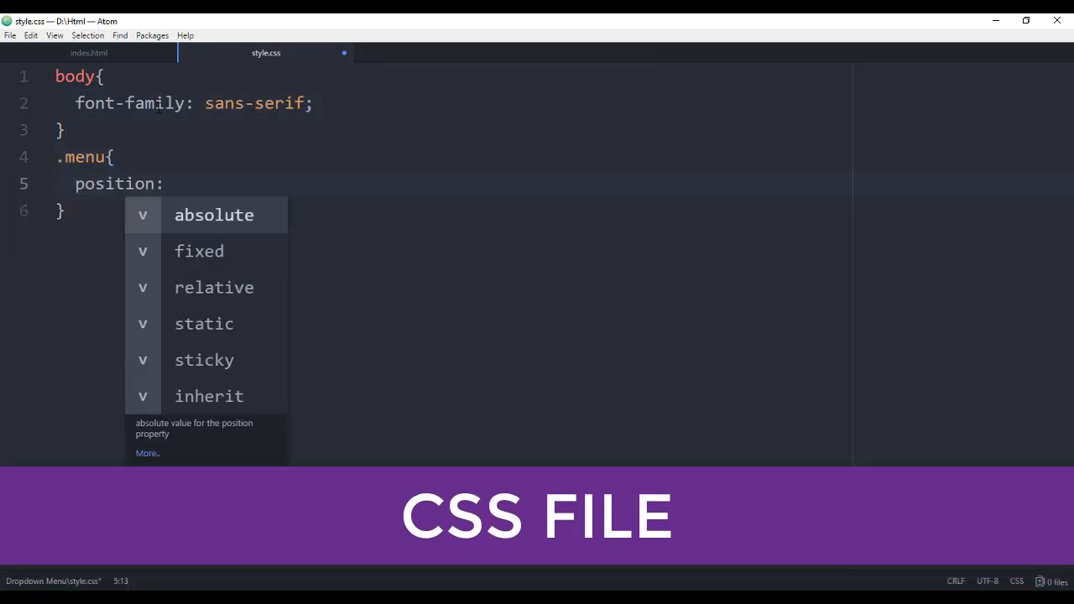
pyautogui.click(214, 287)
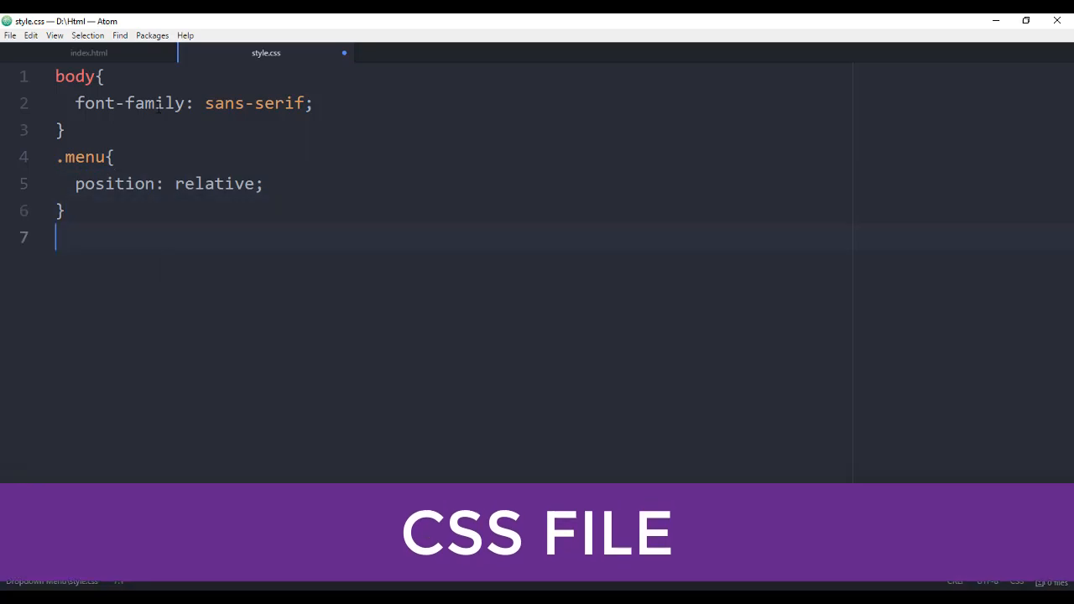
pyautogui.write('.btn{')
pyautogui.write('border: none;')
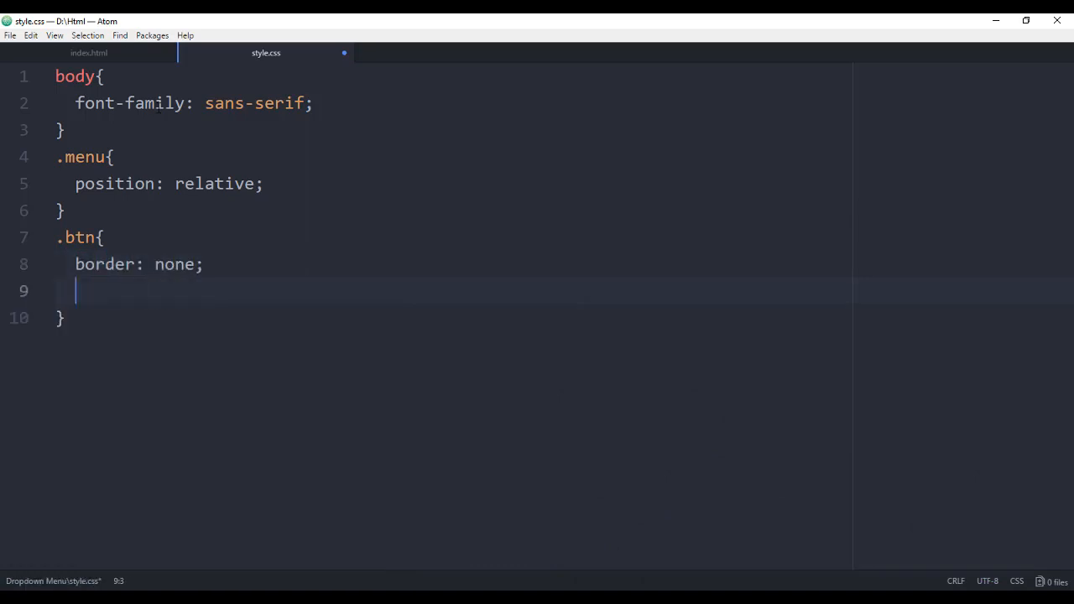
pyautogui.write('col')
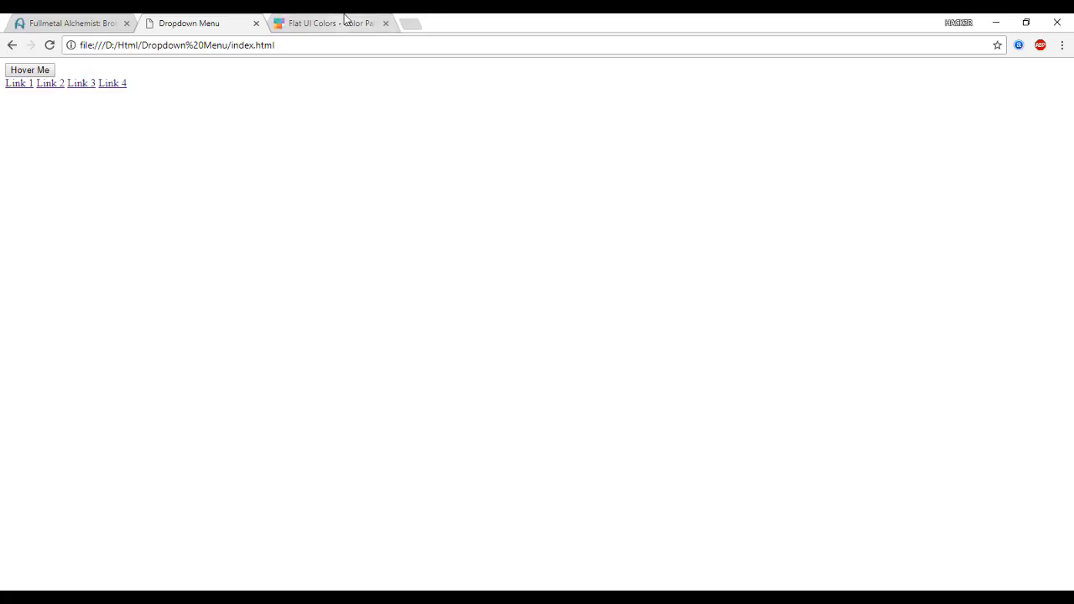
pyautogui.click(327, 22)
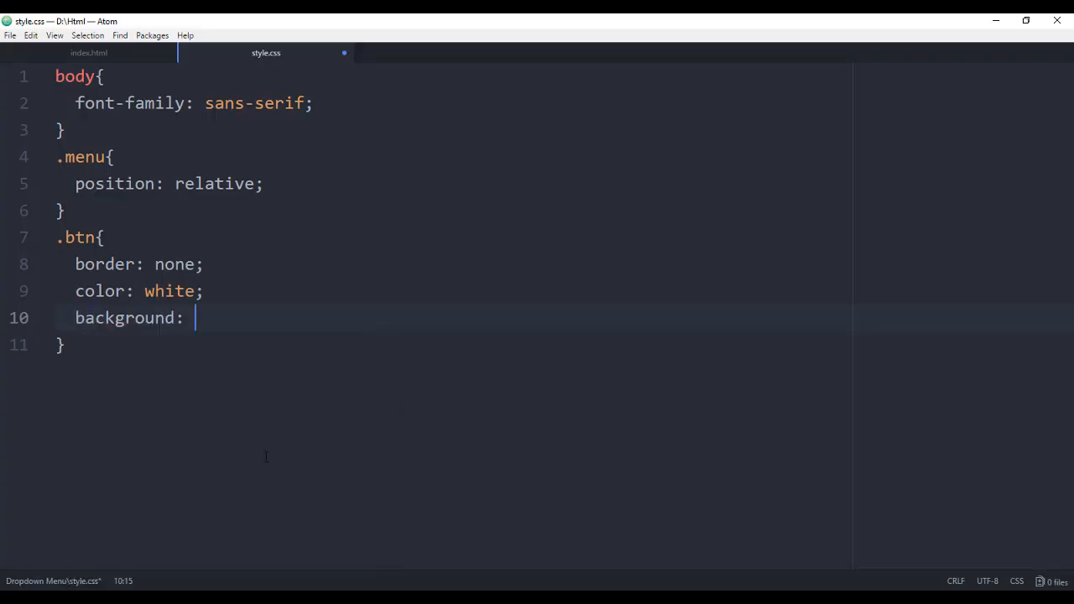
# - Give .btn a #2980b9 background, 8px 12px padding, 18px font and pointer cursor
pyautogui.write('#2980b9,')
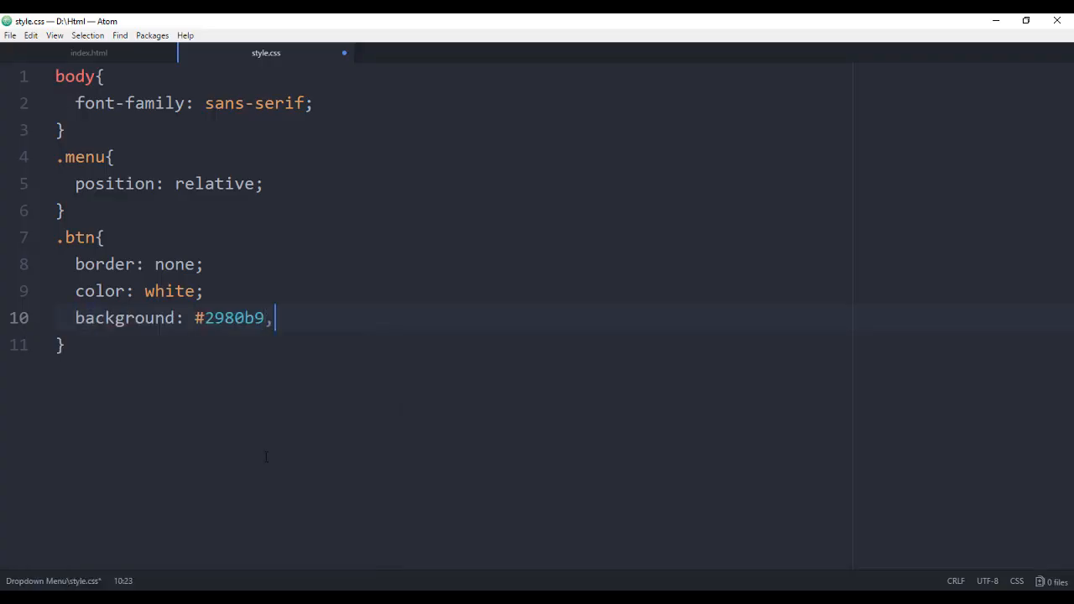
pyautogui.write(';')
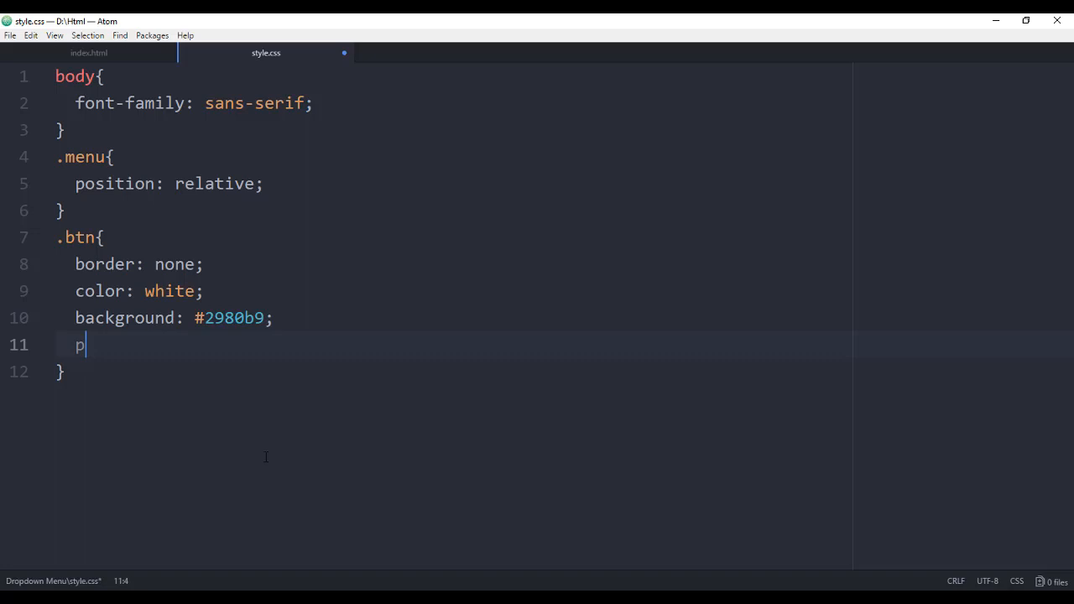
pyautogui.write('adding: 8px')
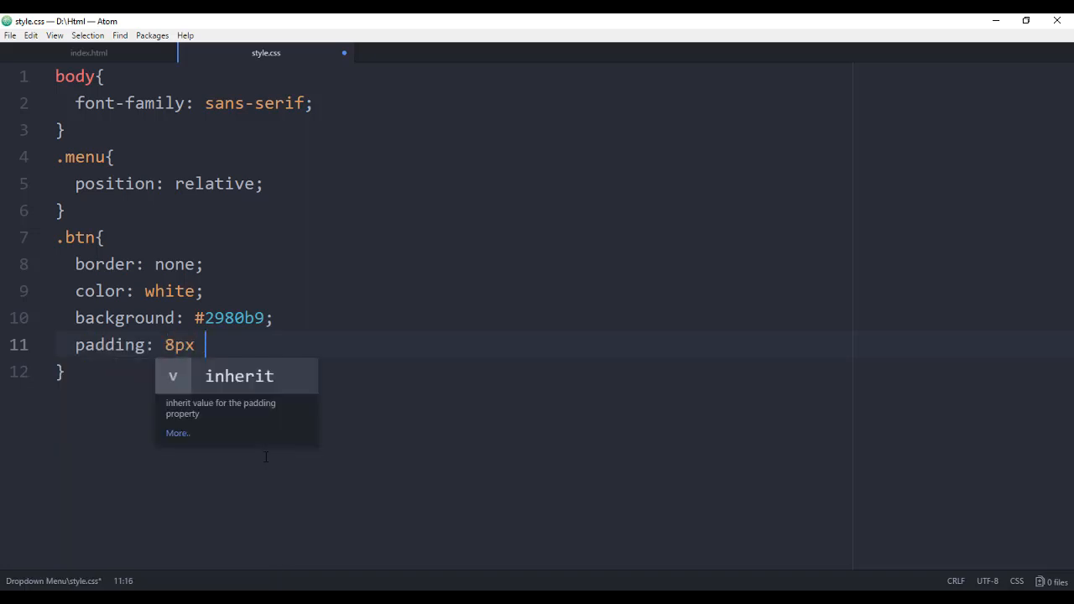
pyautogui.write('12px')
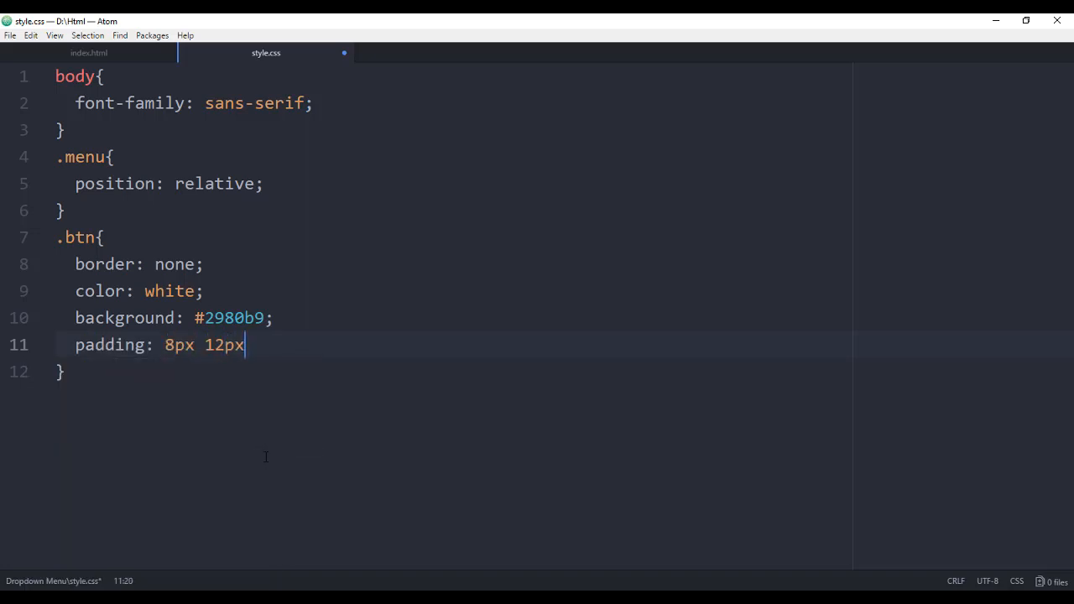
pyautogui.write(';')
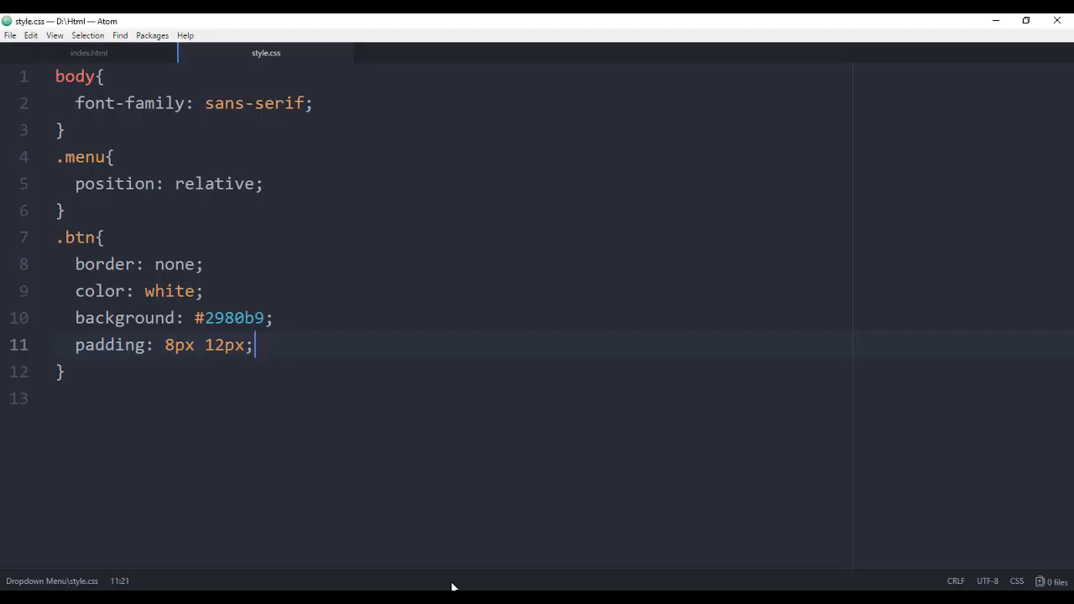
pyautogui.write('font-size: 18px')
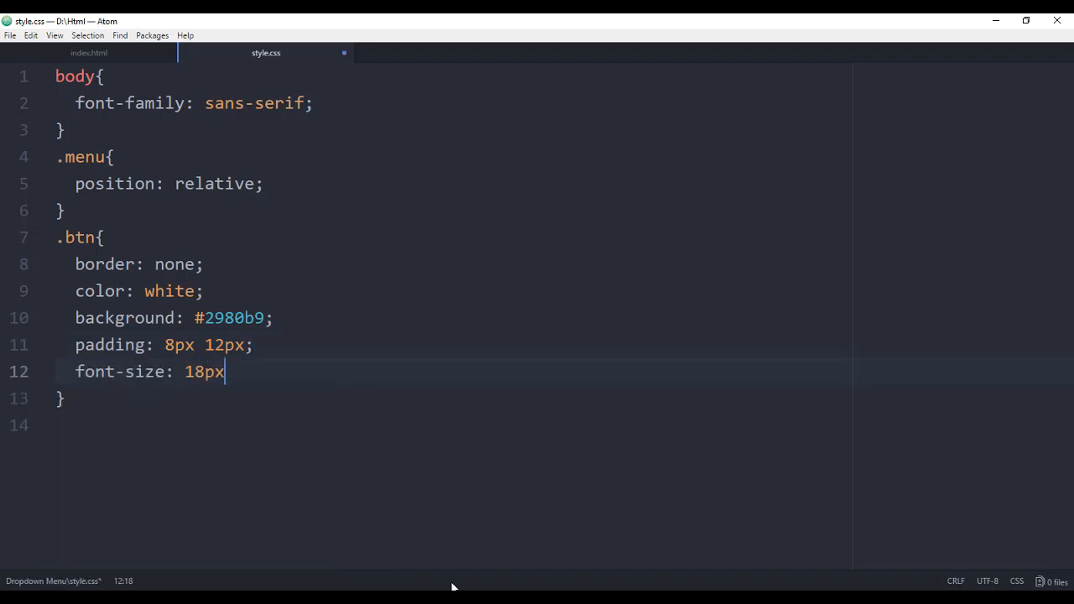
pyautogui.write(';')
pyautogui.write('.')
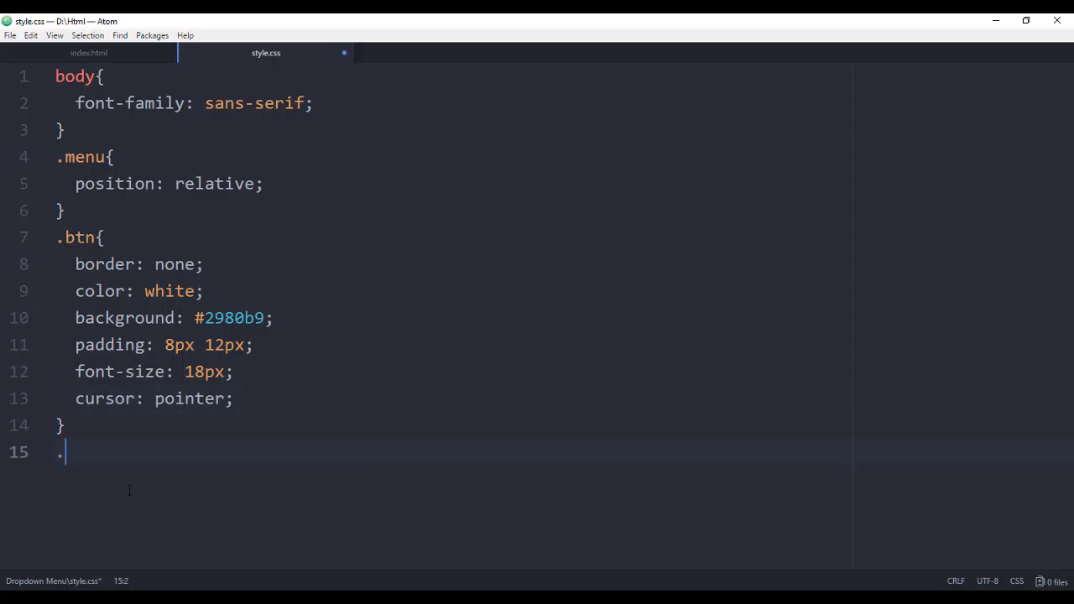
pyautogui.write('content{')
pyautogui.write('min-width: 200')
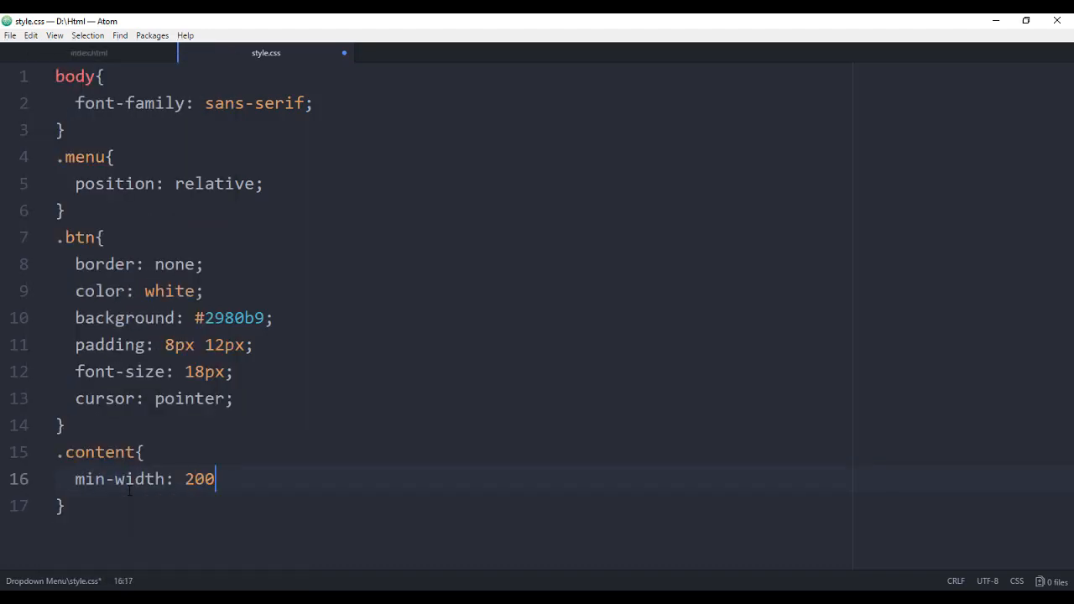
# - Give .content a 200px min-width and absolute position, and remove link underlines
pyautogui.write('px;')
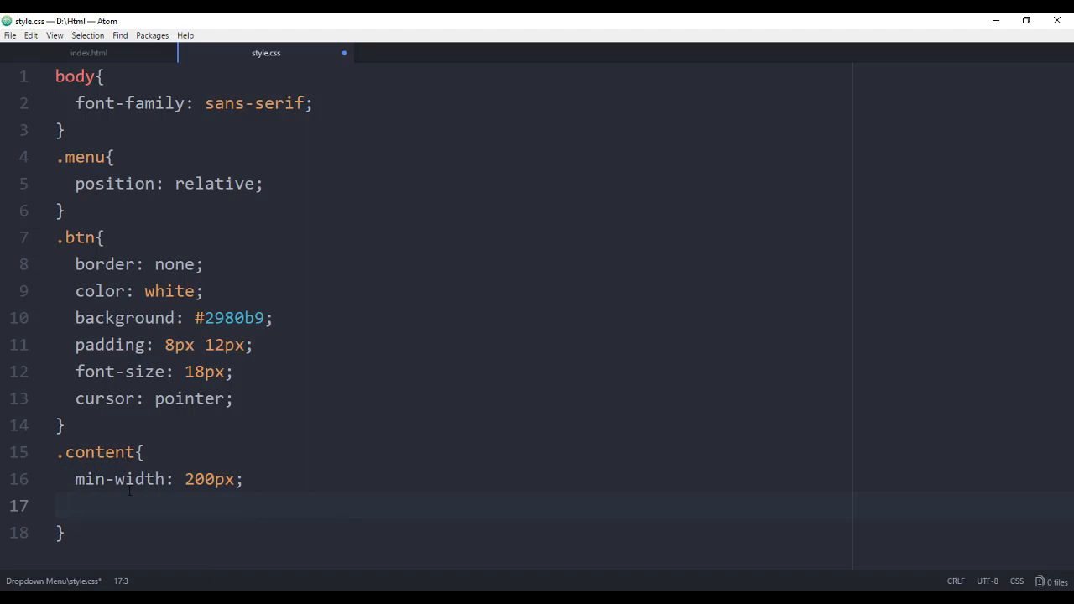
pyautogui.write('position: absolute;')
pyautogui.write('.content a{')
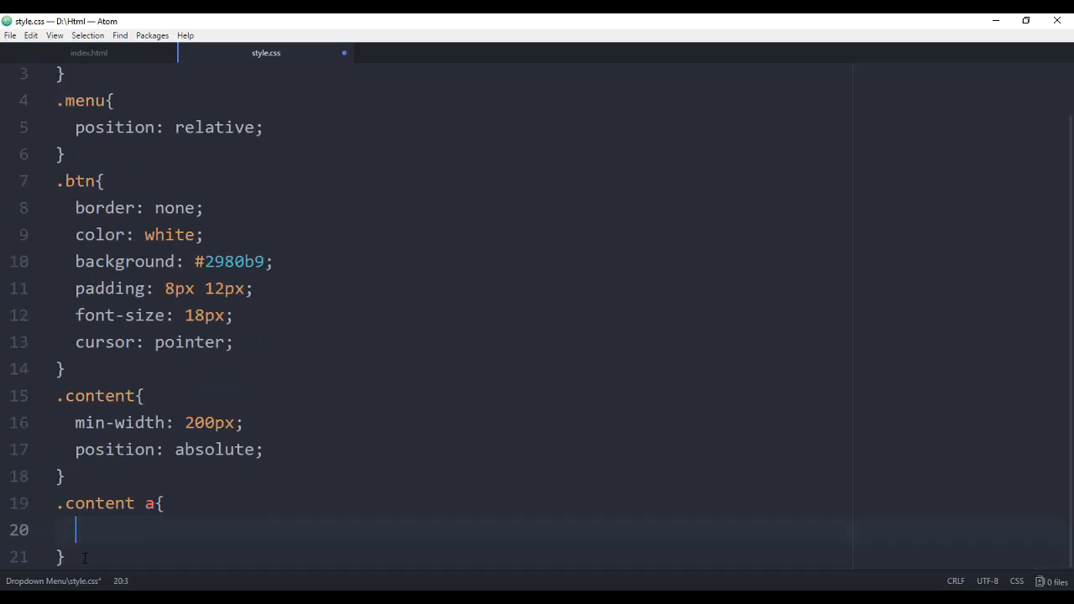
pyautogui.write('text-decoration: none')
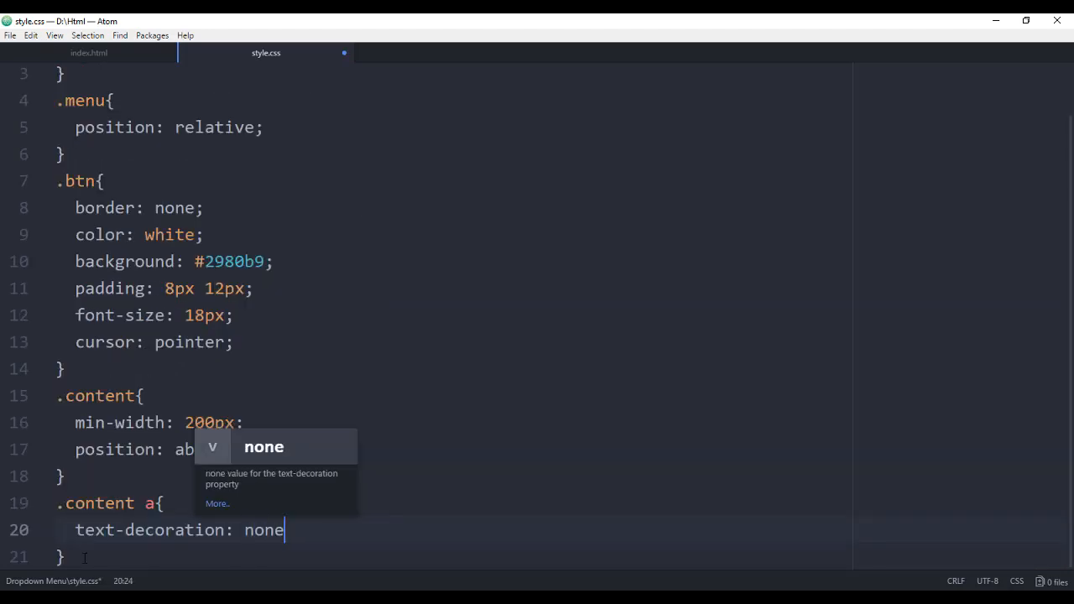
pyautogui.press('enter')
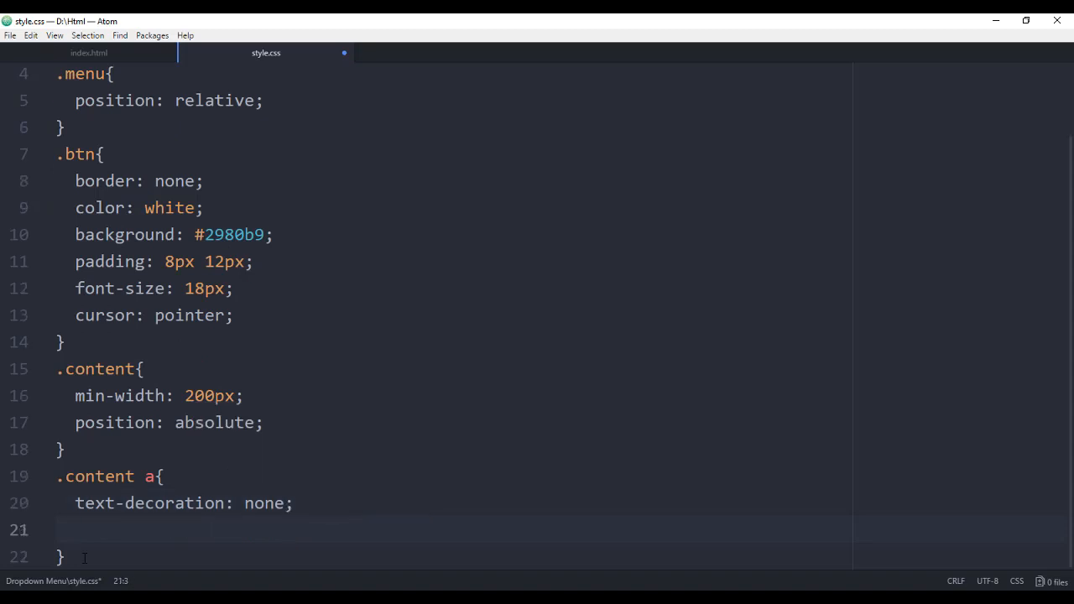
# - Style dropdown links white on #3498db, 18px, with 8px 2px padding and block display
pyautogui.write('color: white;')
pyautogui.write('background:')
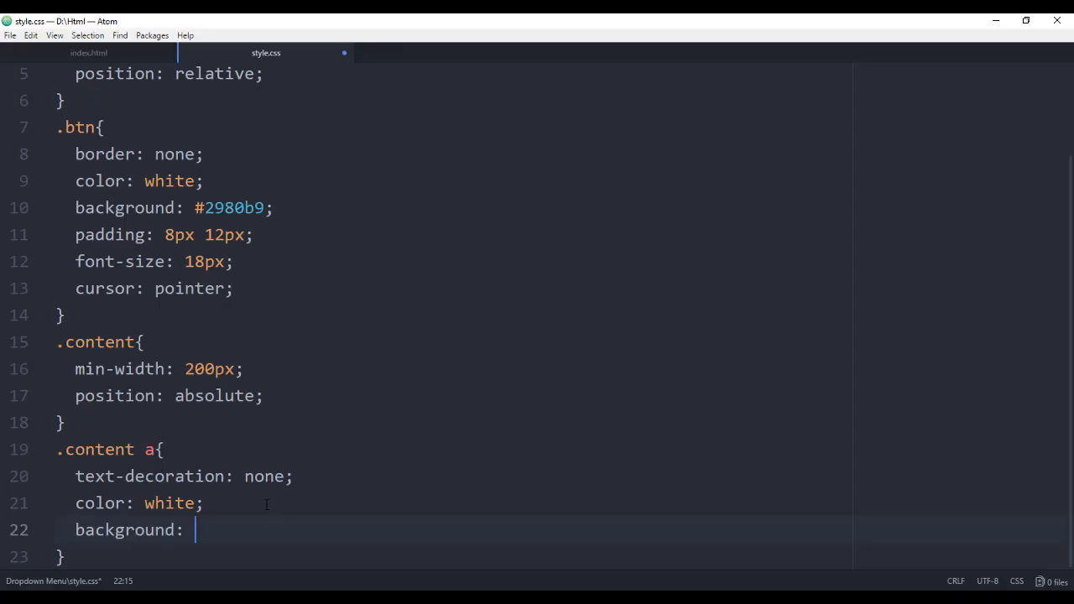
pyautogui.write('#3498db;')
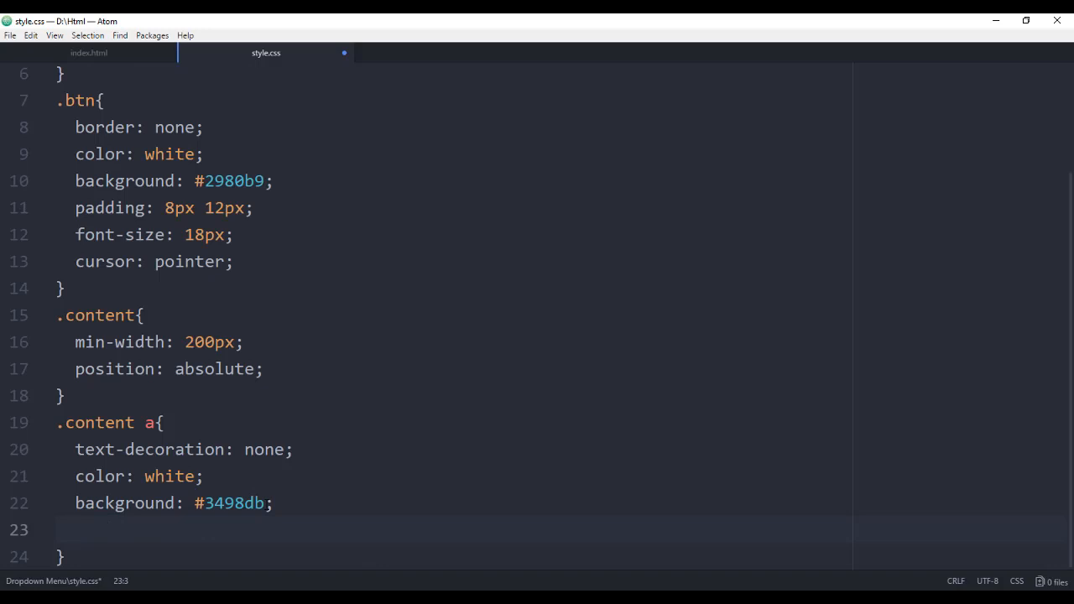
pyautogui.write('font-size: 18px;')
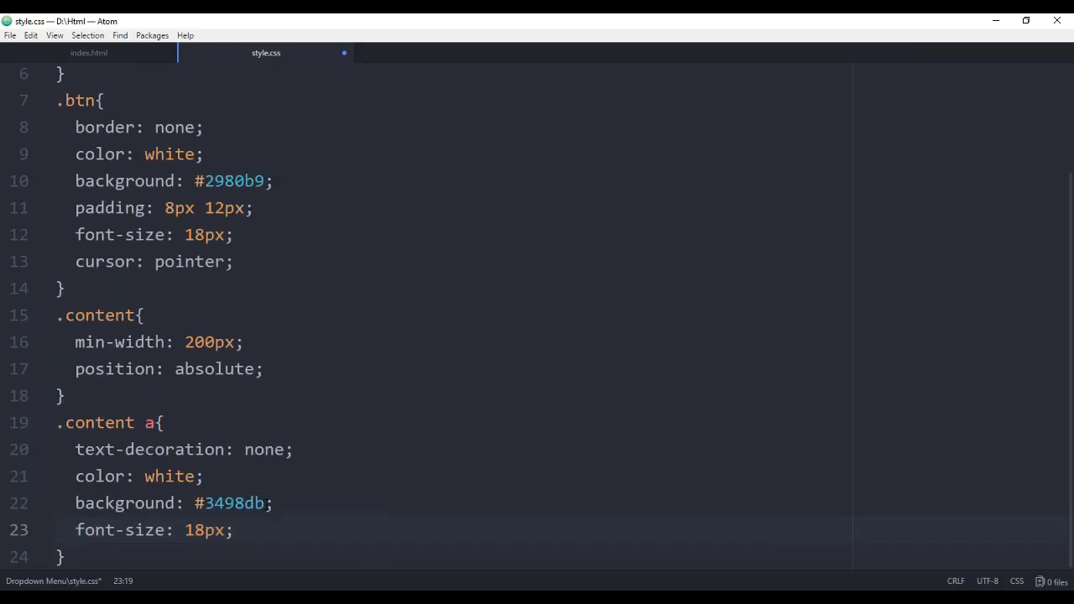
pyautogui.write('padding: 8px')
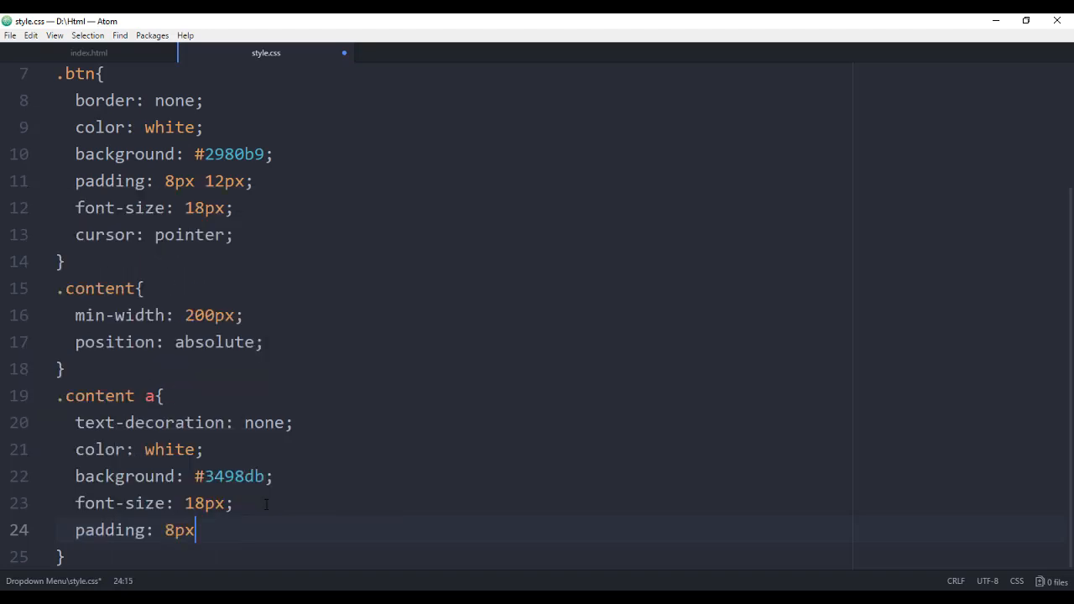
pyautogui.write('2px;')
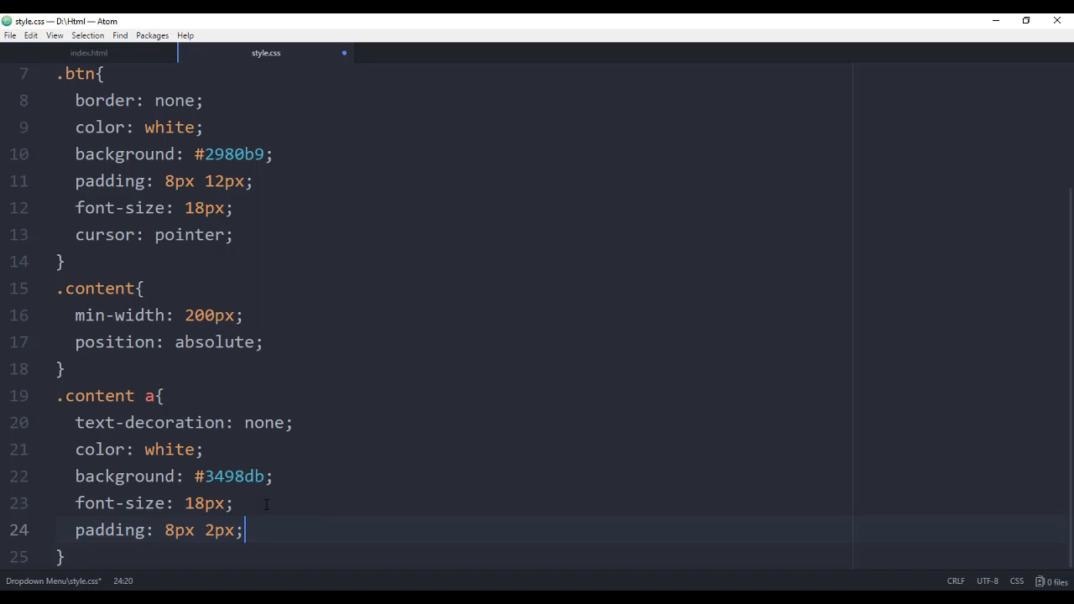
pyautogui.write('display: b')
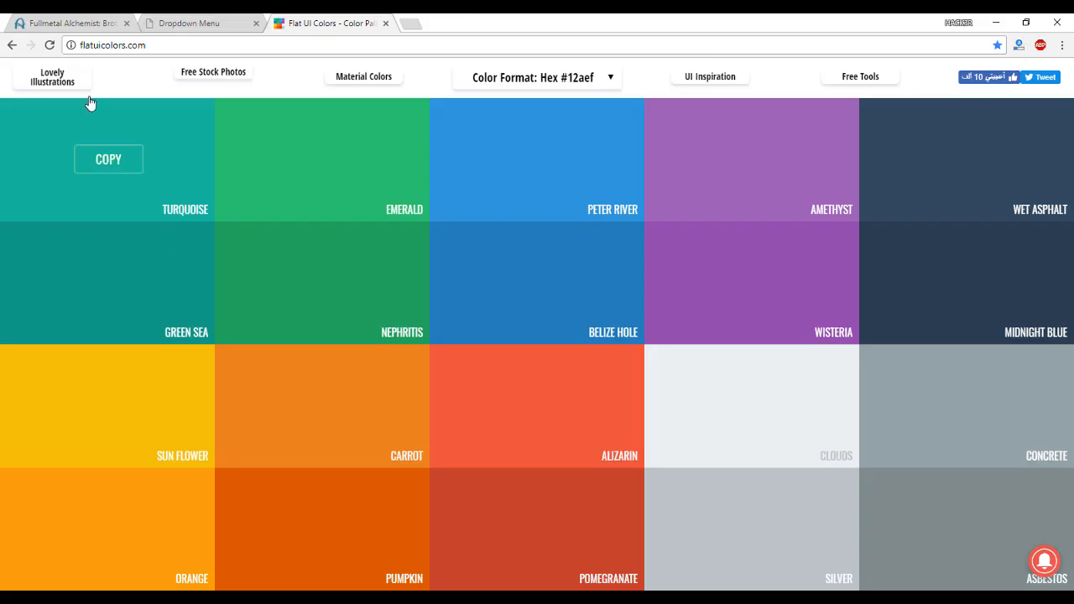
pyautogui.click(188, 23)
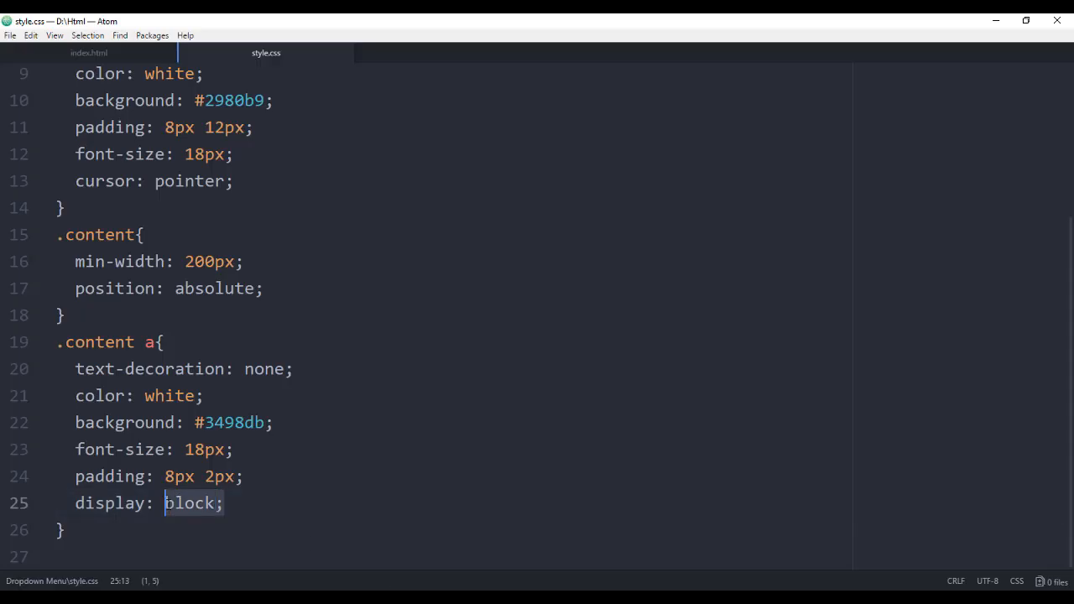
# - Add a .content a:hover rule with 0.7 opacity and a 0.3s transition on links
pyautogui.click(121, 554)
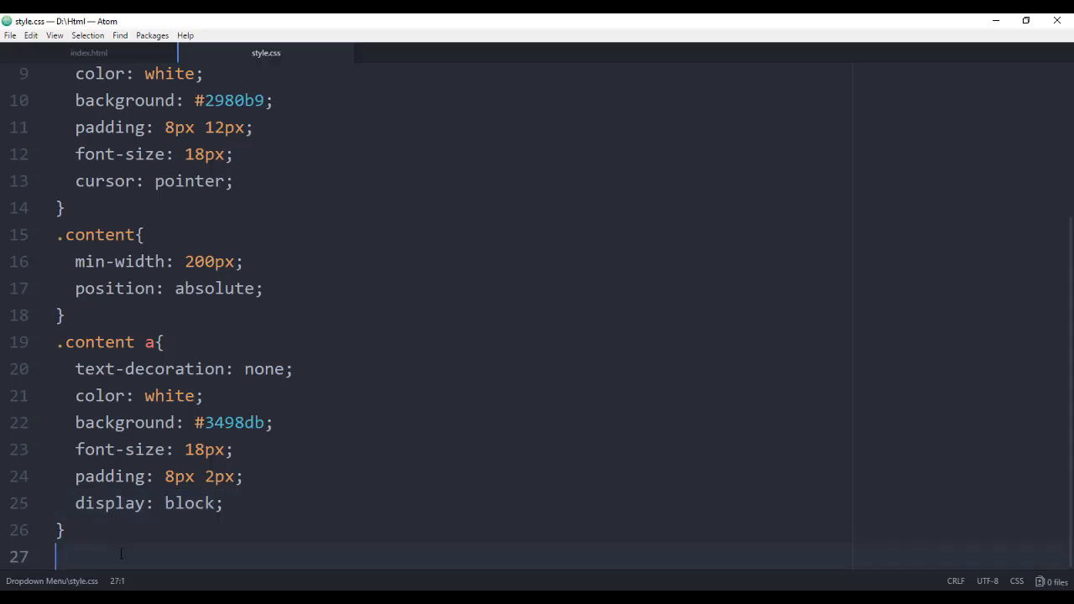
pyautogui.write('.content')
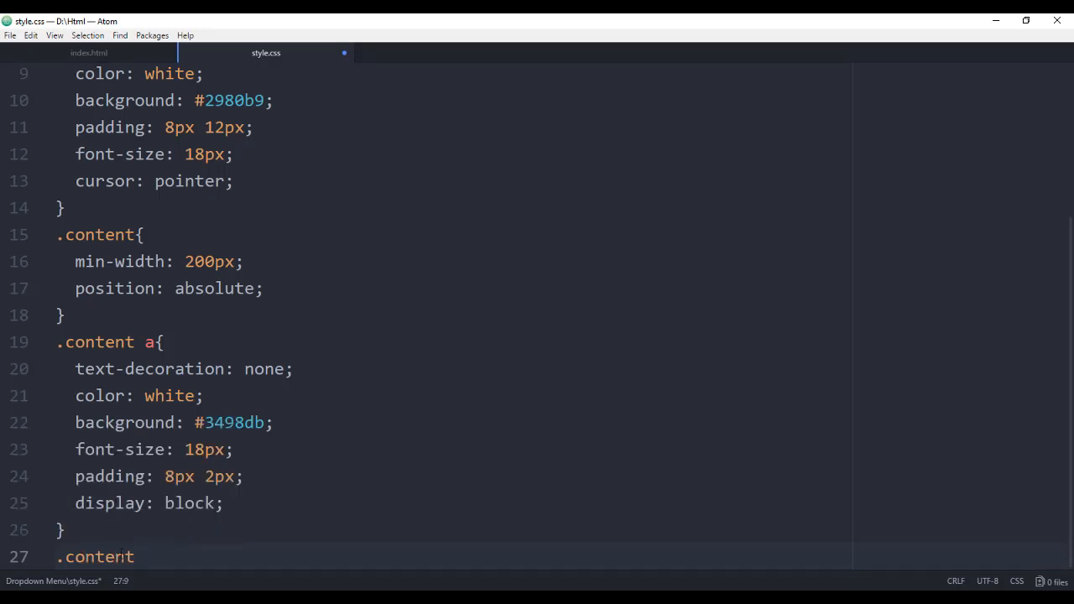
pyautogui.write('a:hover{')
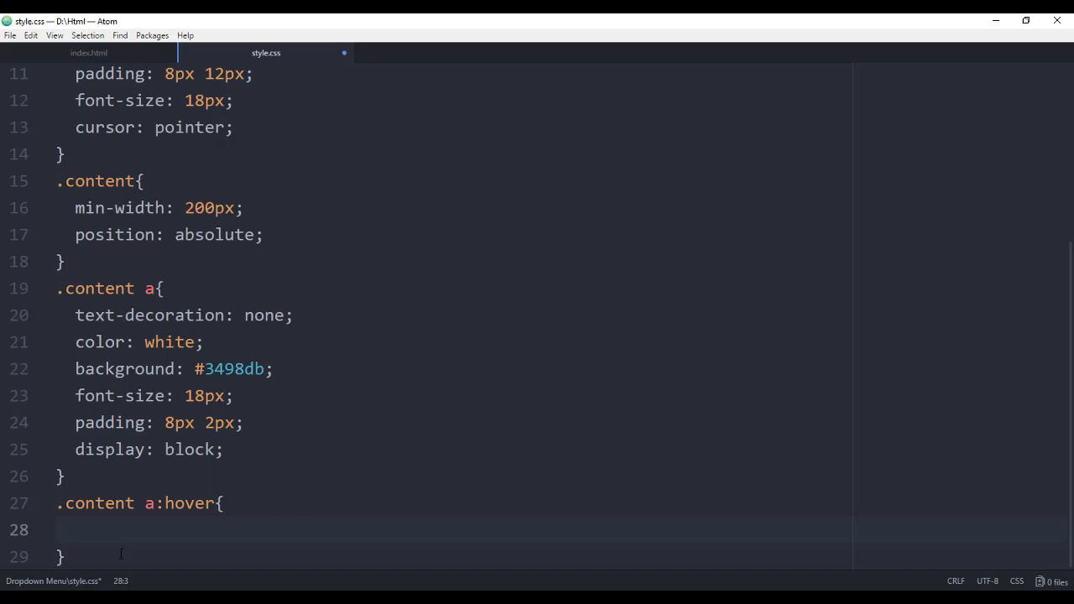
pyautogui.write('opacity: 0.7;')
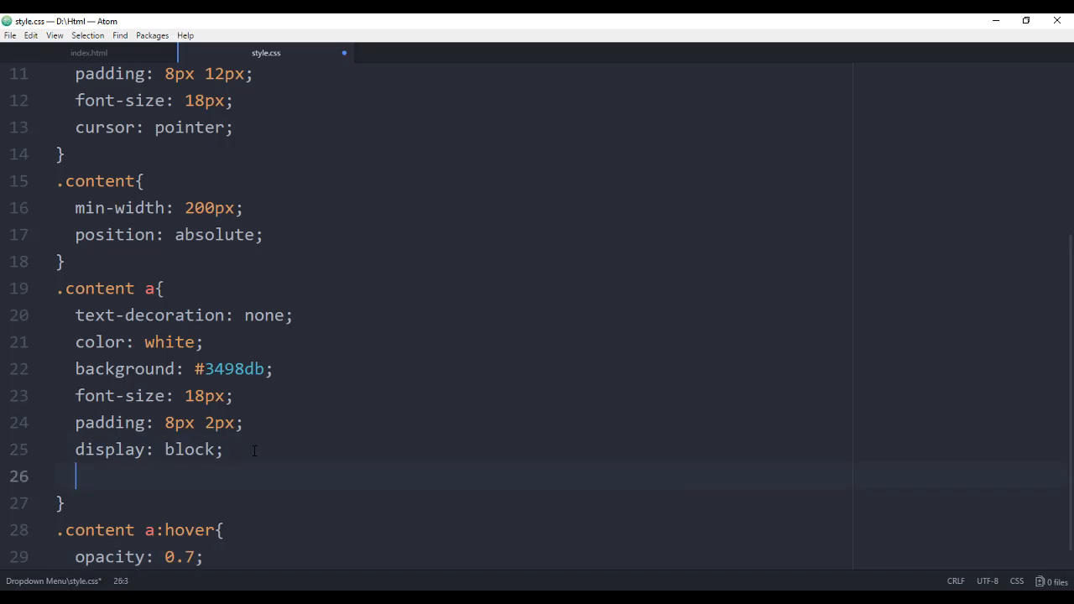
pyautogui.write('transition: }')
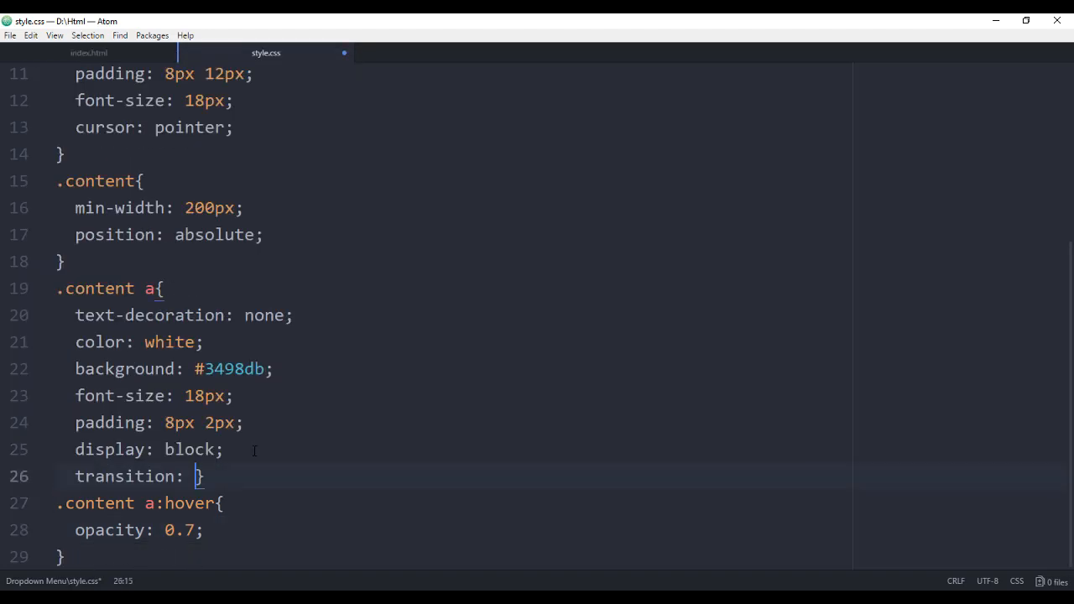
pyautogui.write('0.3')
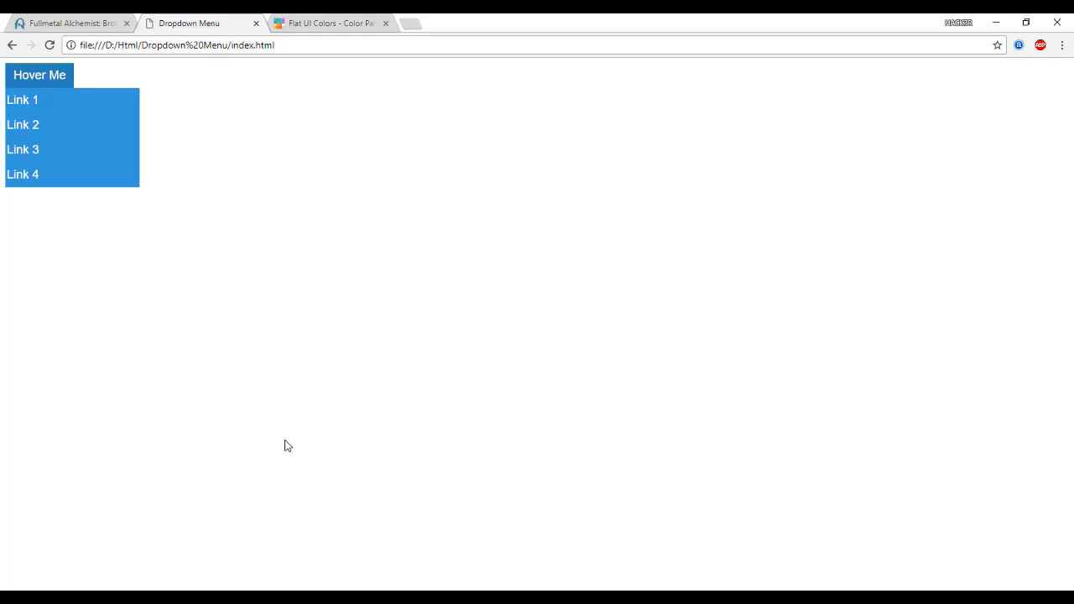
pyautogui.moveTo(64, 173)
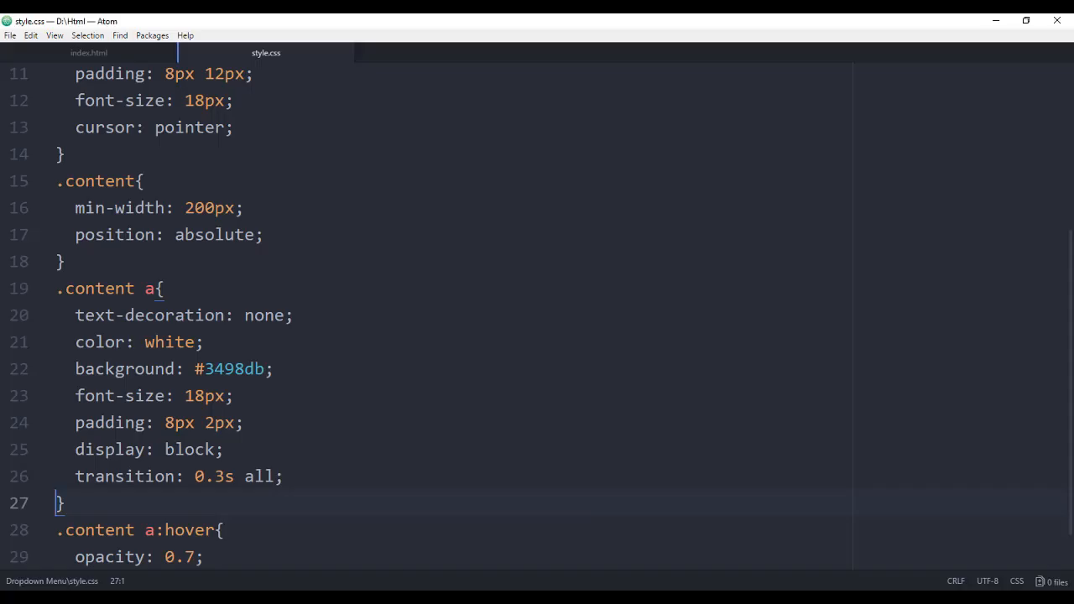
# - Type a .menu:hover .content selector above the .btn rule in style.css
pyautogui.write('n')
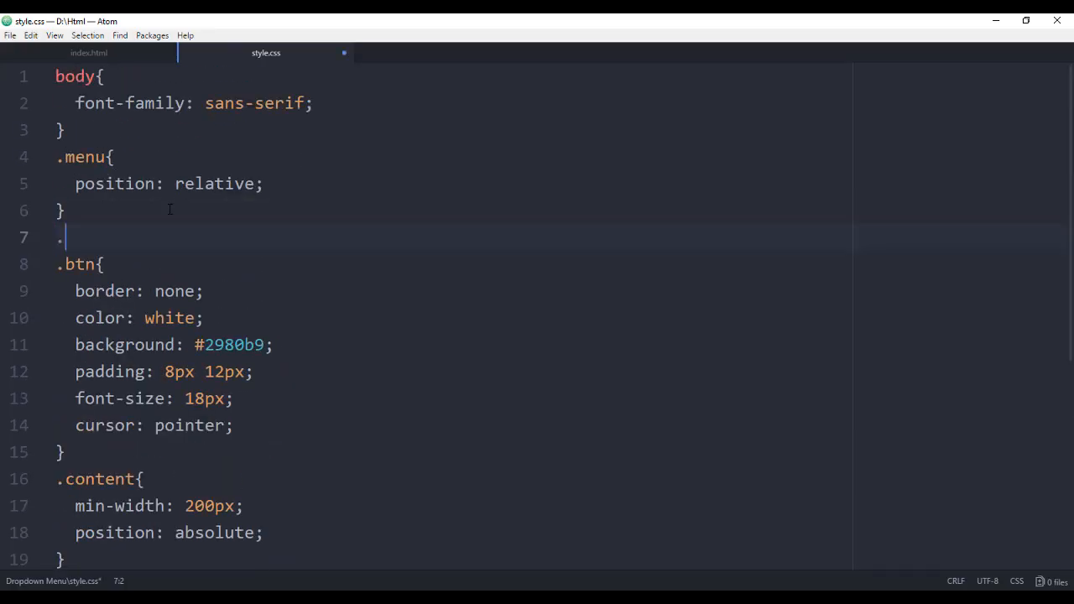
pyautogui.write('menu:hover .')
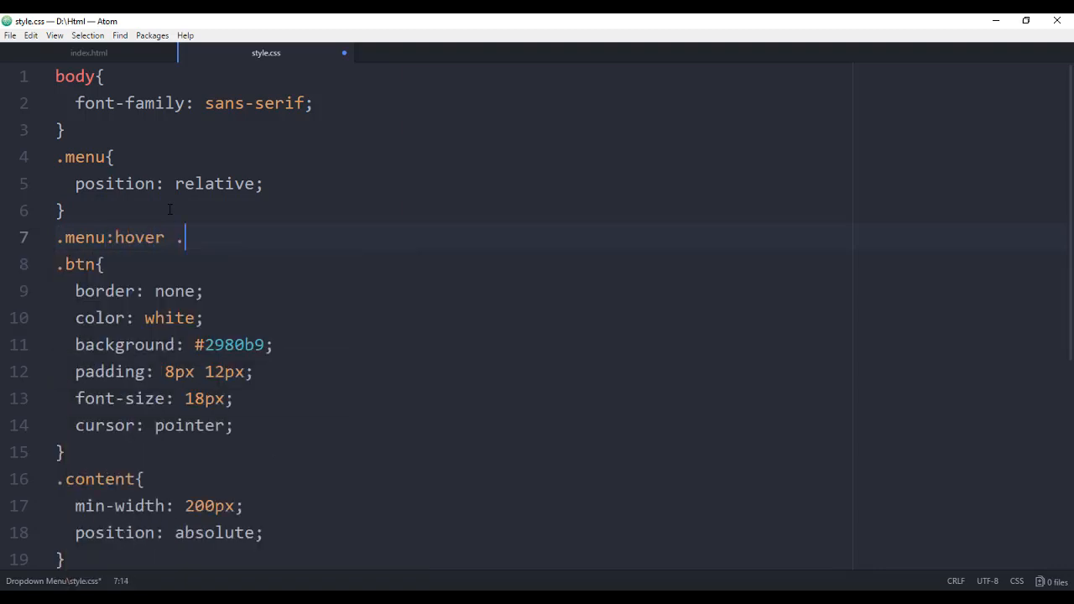
pyautogui.write('content')
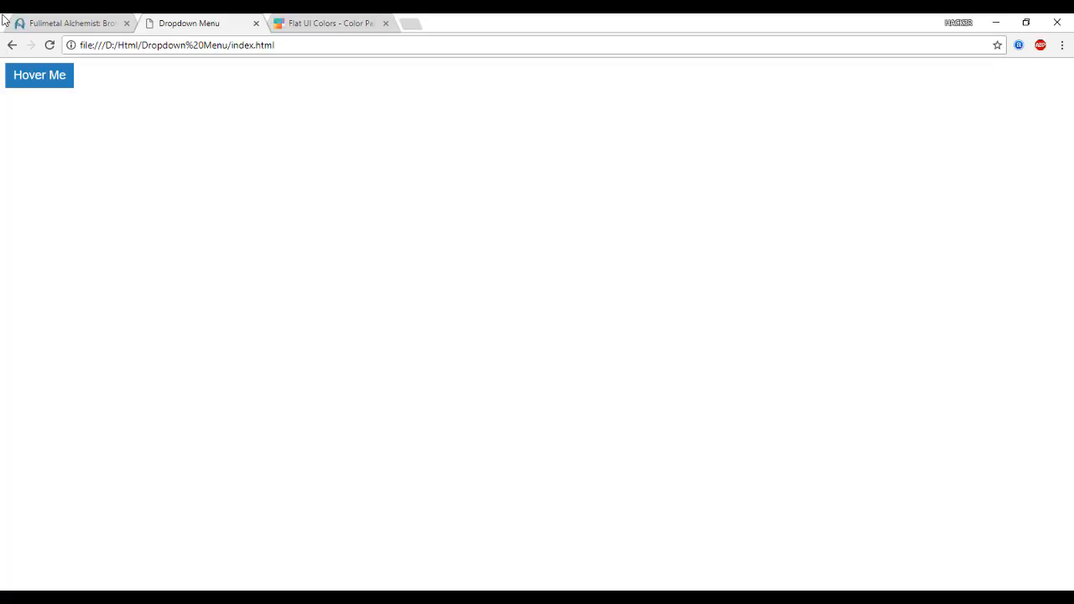
pyautogui.moveTo(363, 109)
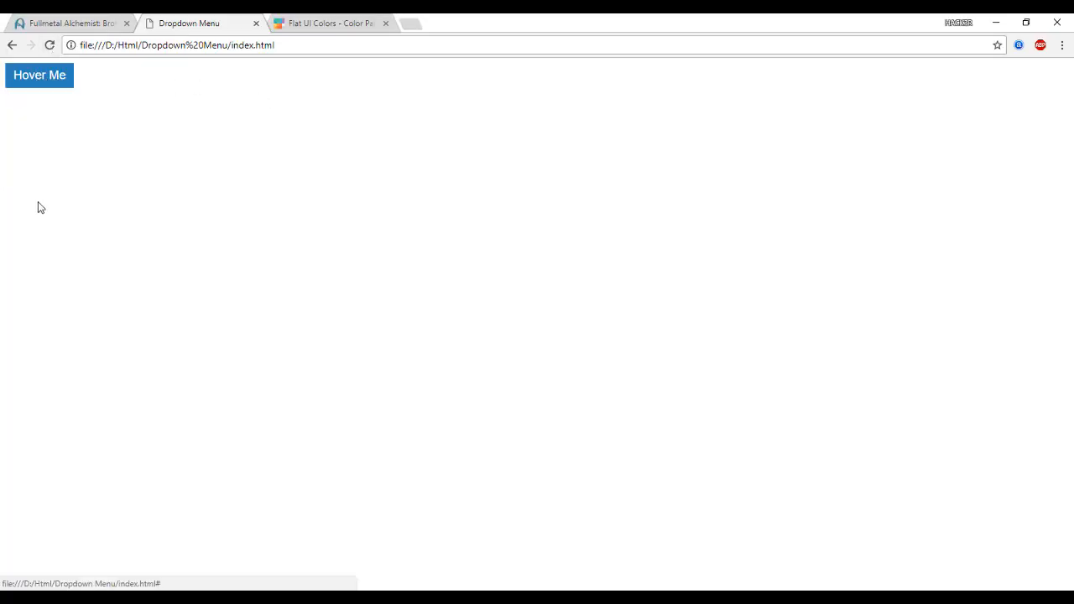
pyautogui.moveTo(40, 75)
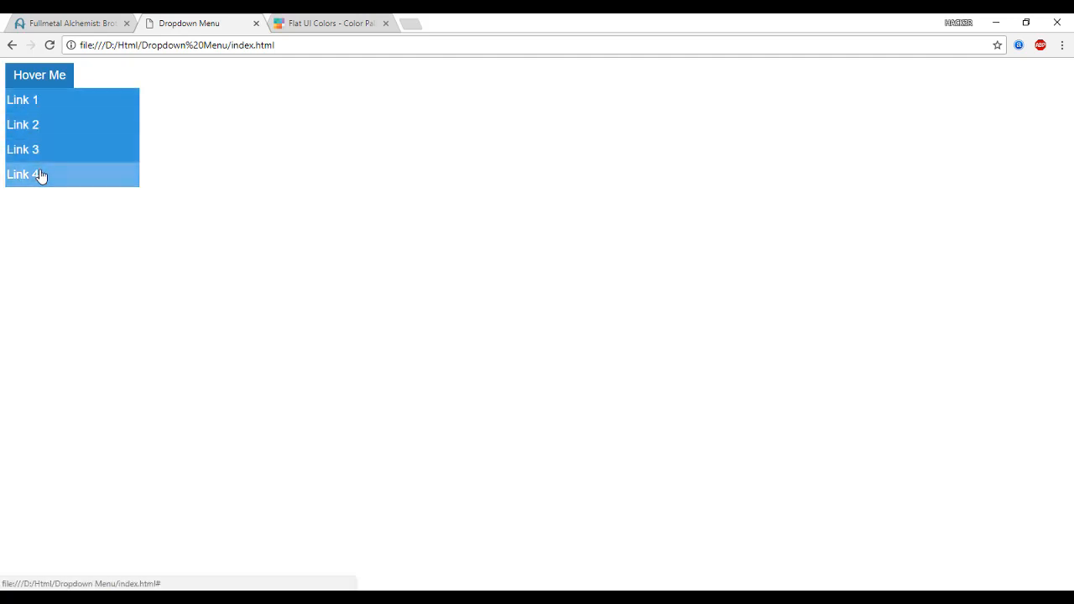
pyautogui.moveTo(37, 29)
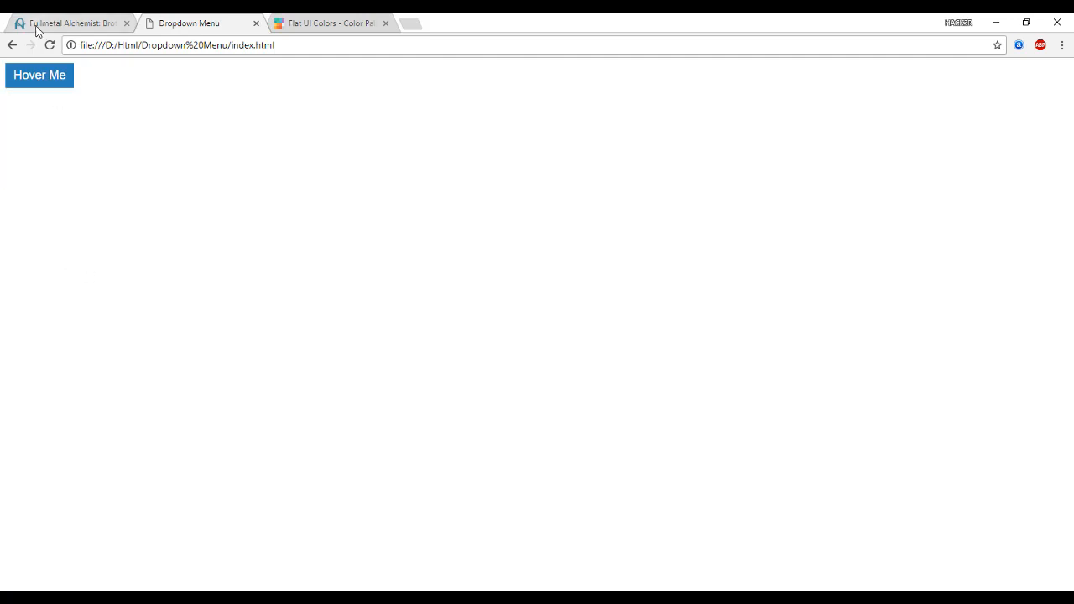